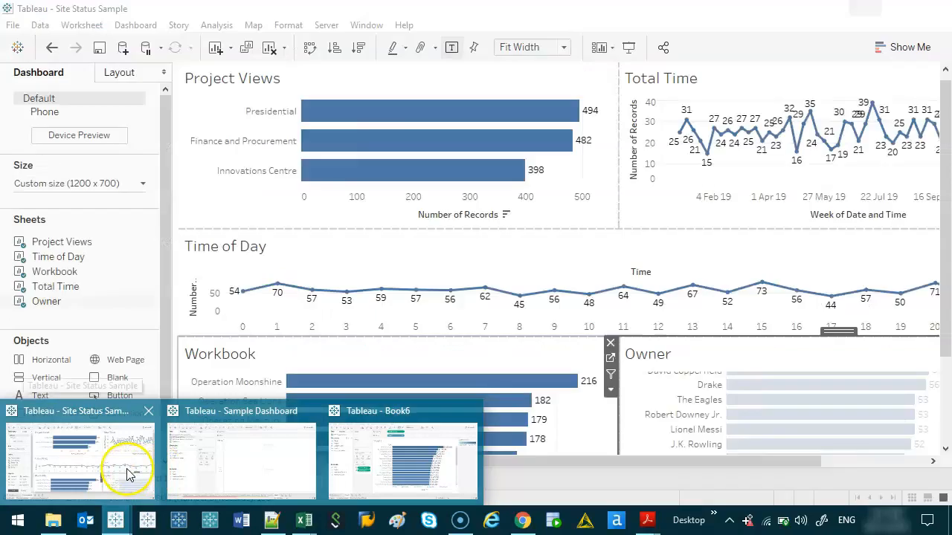
- Switch to the Sample Dashboard workbook and bring up the Server menu
left_click(328, 23)
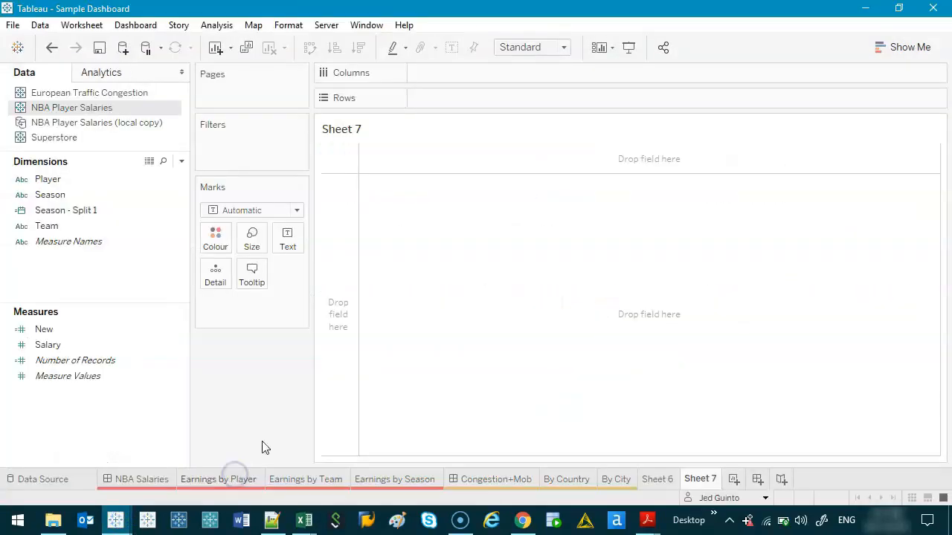
left_click(328, 23)
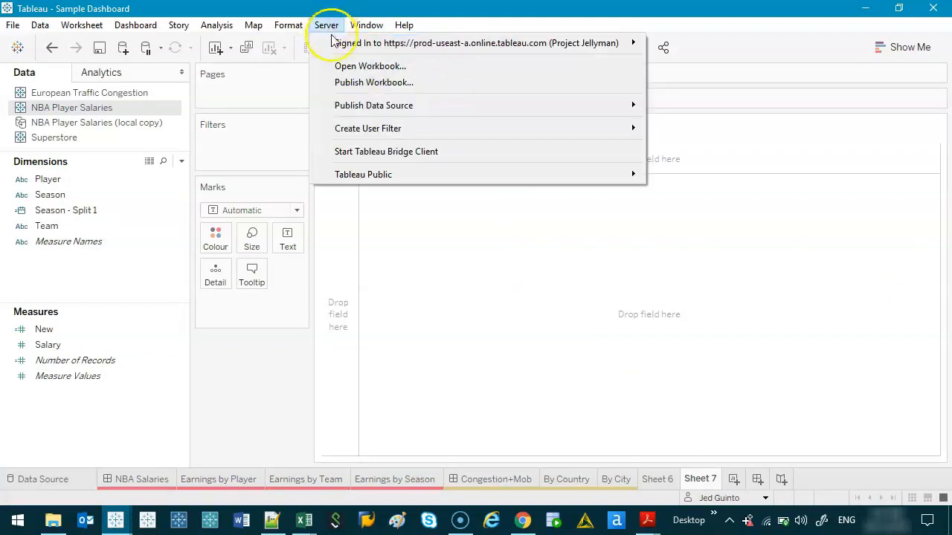
- Start publishing NBA Salaries and Congestion to Tableau Online and edit its All Users permissions
left_click(326, 24)
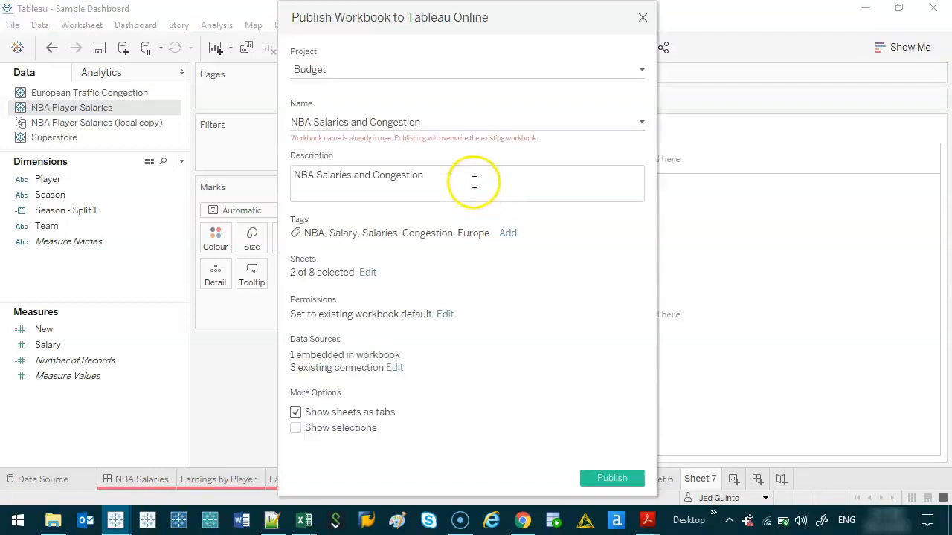
mouse_move(305, 246)
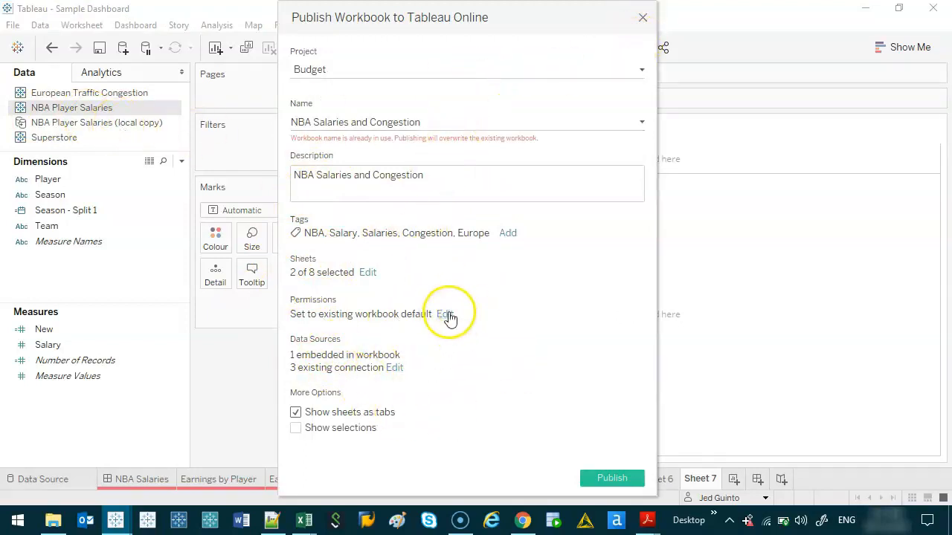
left_click(445, 314)
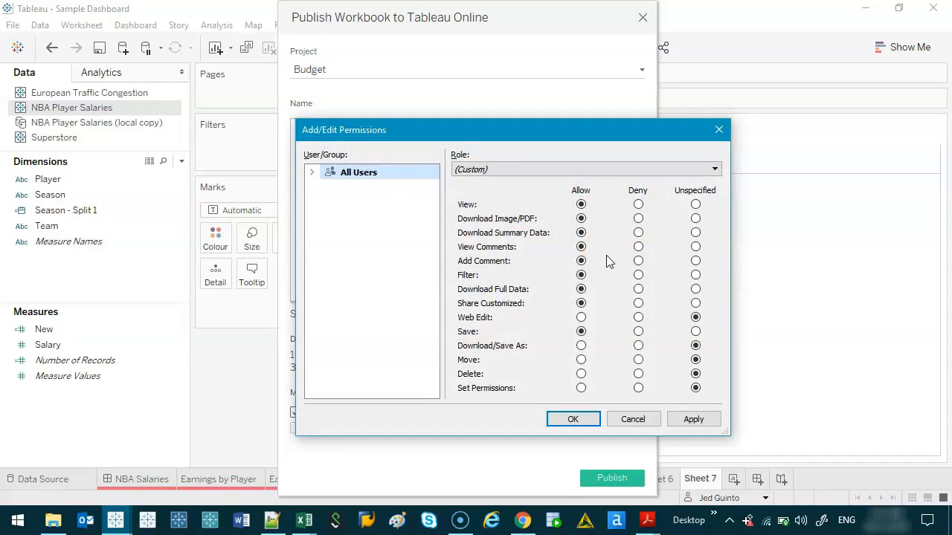
mouse_move(718, 130)
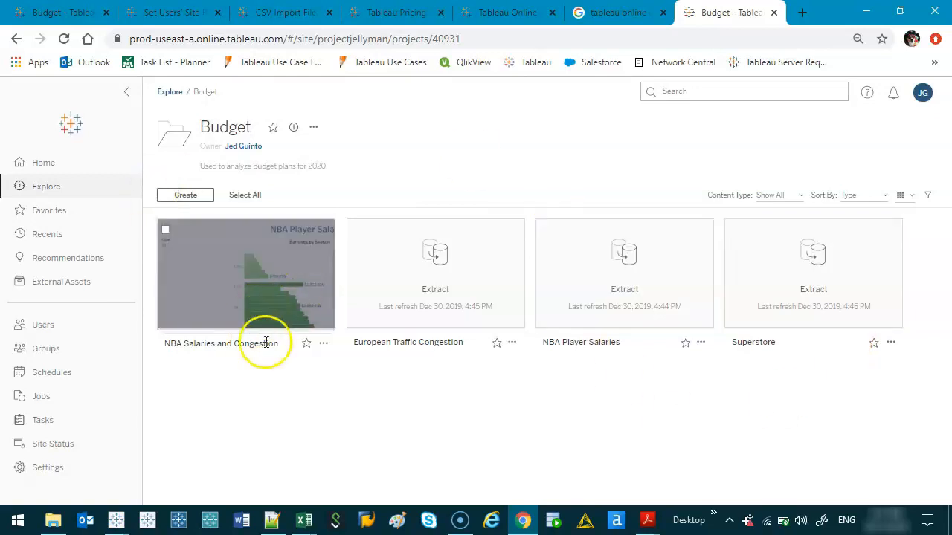
mouse_move(324, 342)
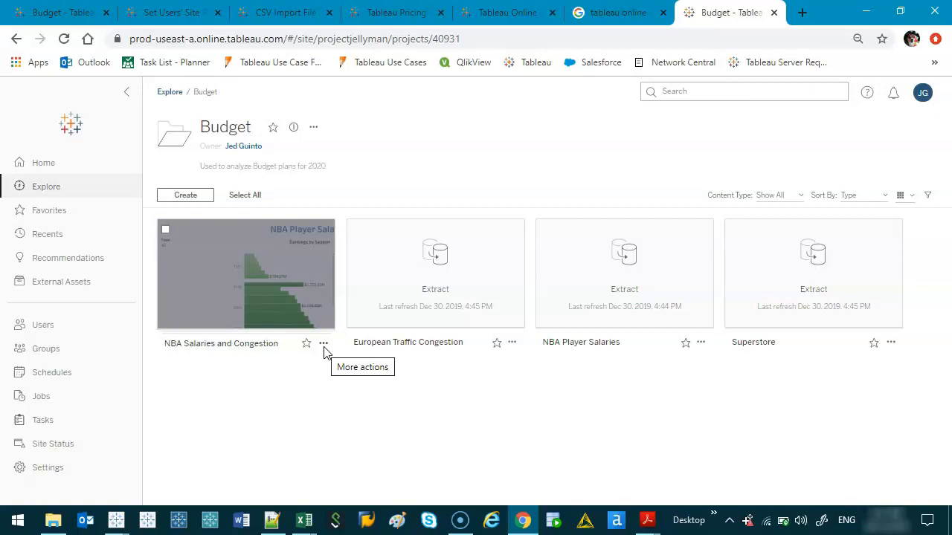
- Show more actions for the NBA Salaries and Congestion workbook in the Budget project
left_click(325, 342)
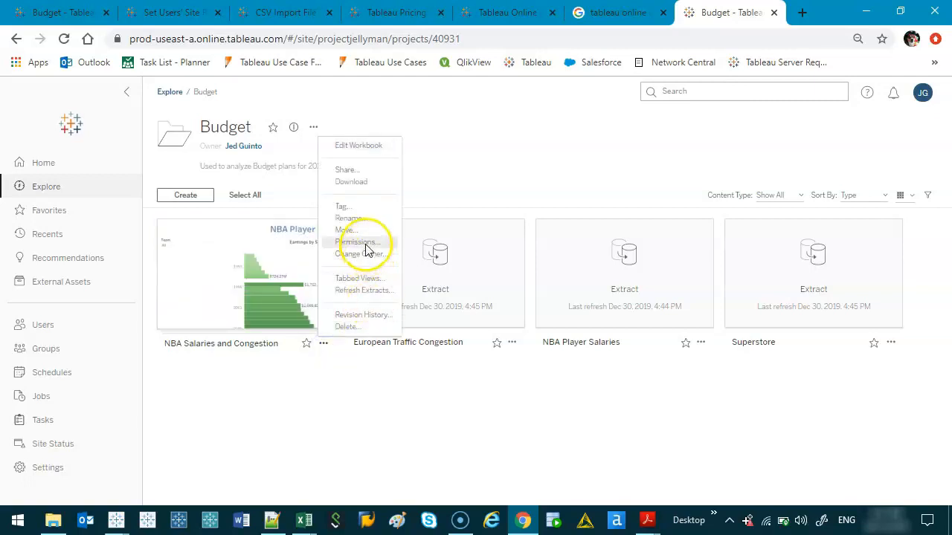
- View the workbook's permissions with the custom All Users rule
left_click(360, 243)
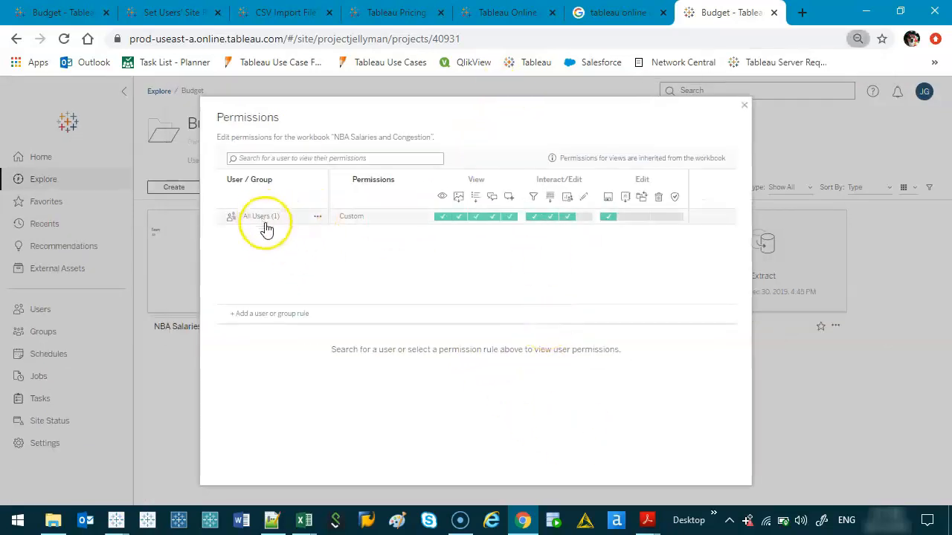
mouse_move(279, 223)
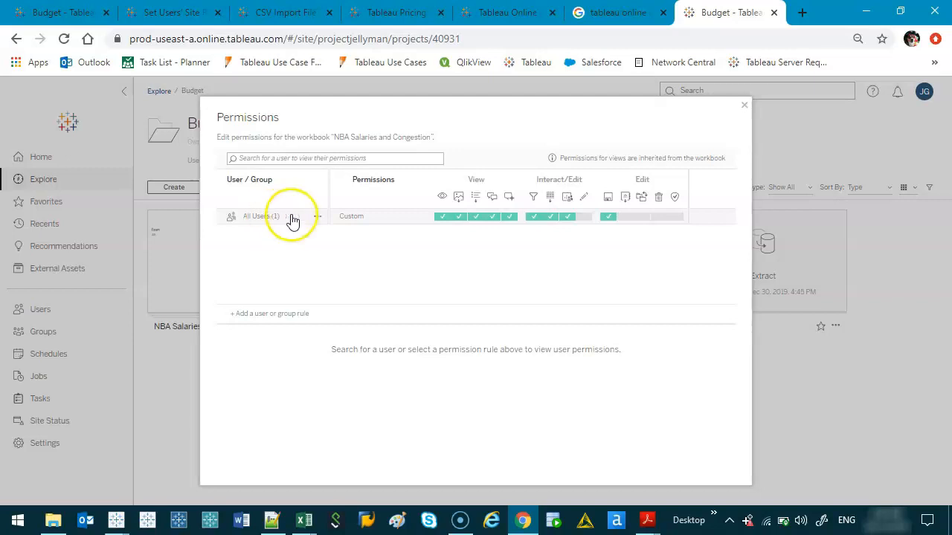
mouse_move(494, 186)
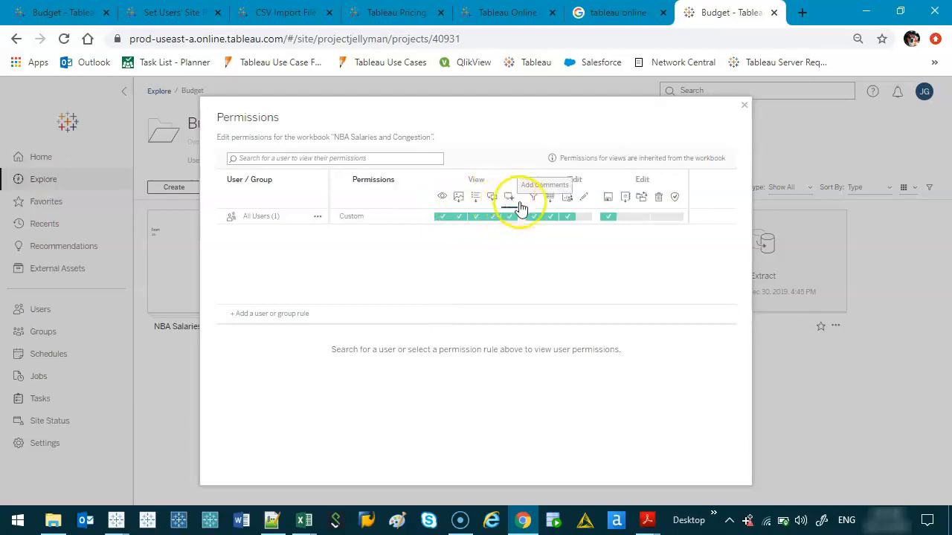
mouse_move(443, 202)
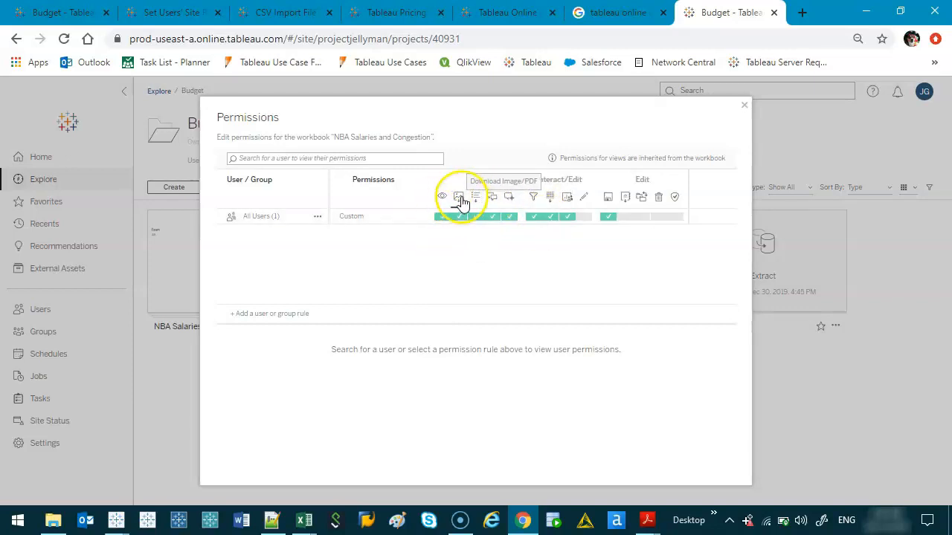
mouse_move(476, 196)
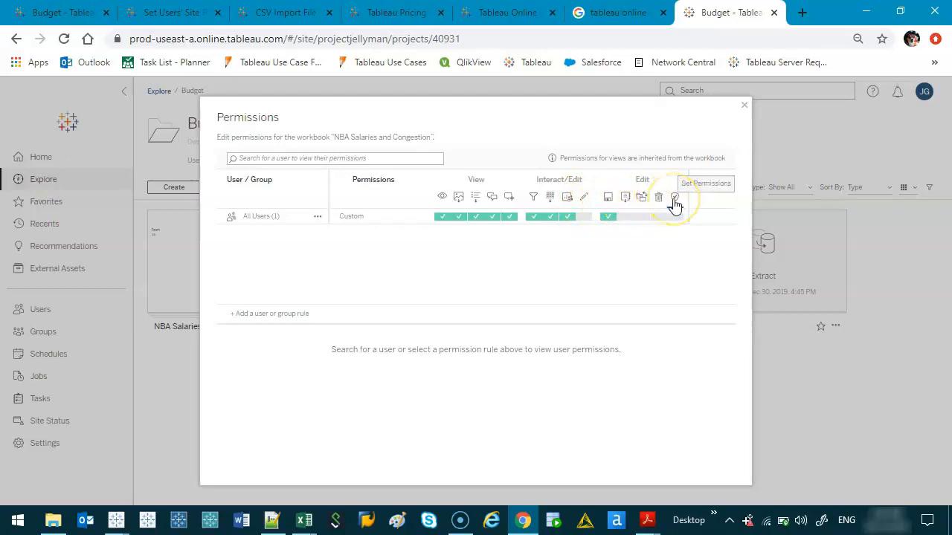
mouse_move(318, 217)
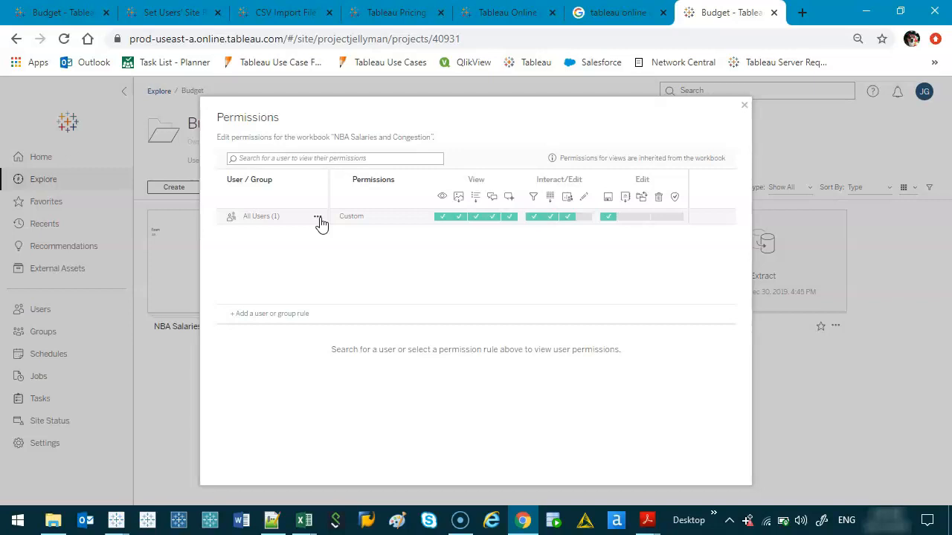
mouse_move(274, 312)
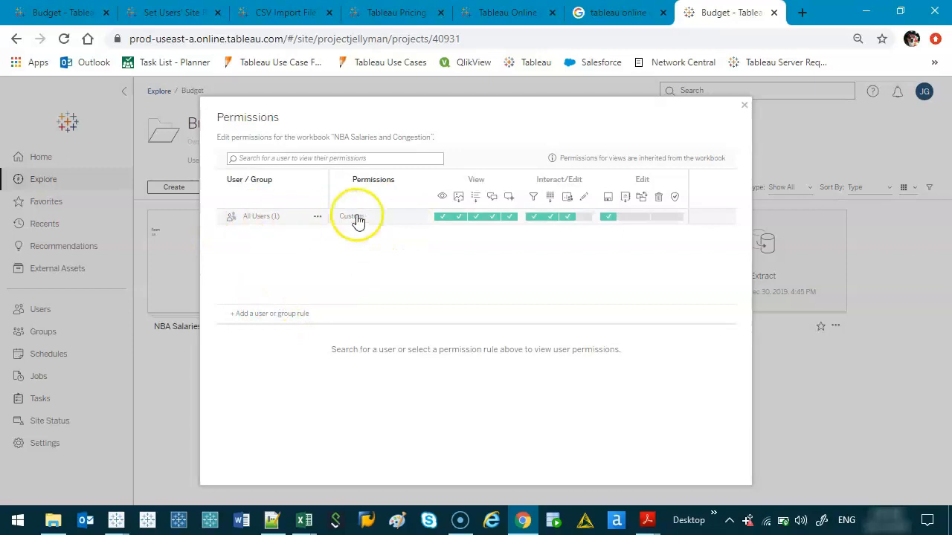
mouse_move(321, 245)
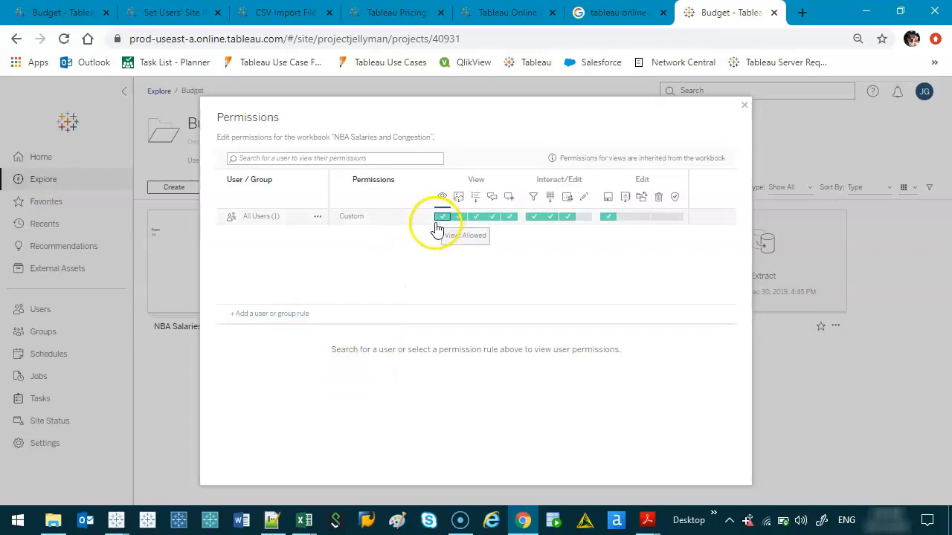
- Set All Users capabilities on the workbook to all Allowed (Editor) and save the rule
left_click(262, 216)
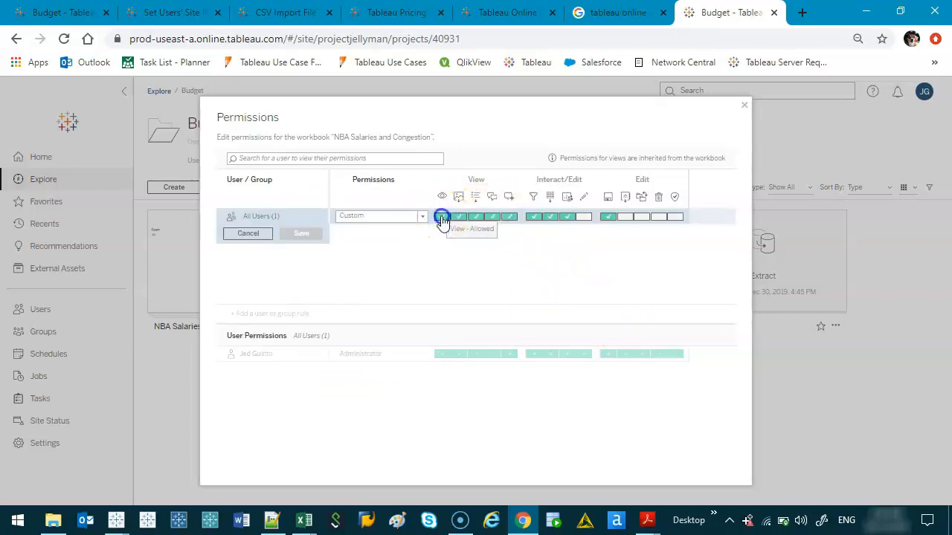
left_click(442, 217)
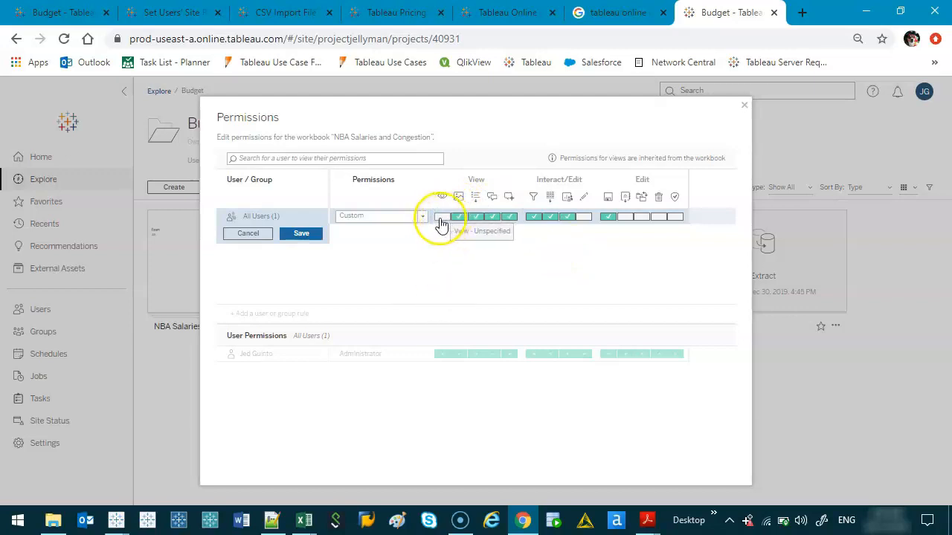
left_click(442, 217)
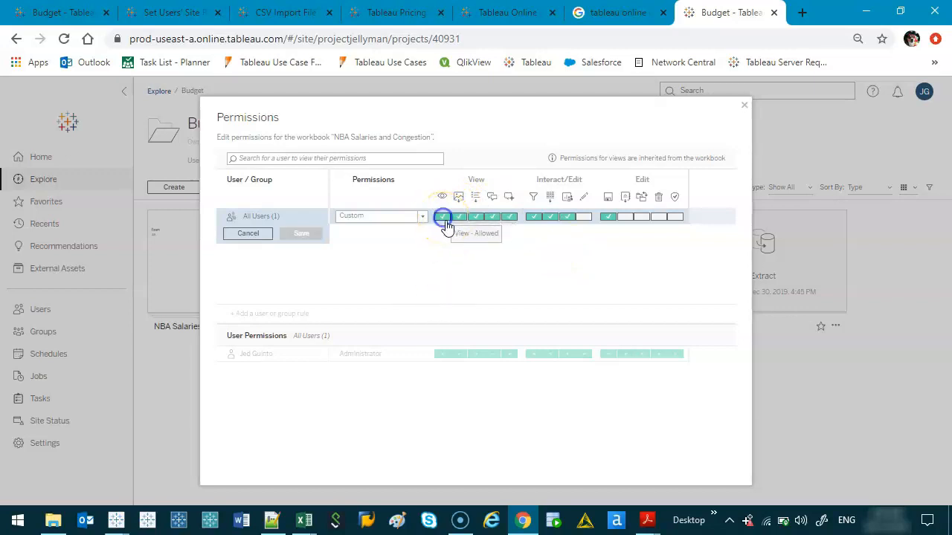
left_click(443, 217)
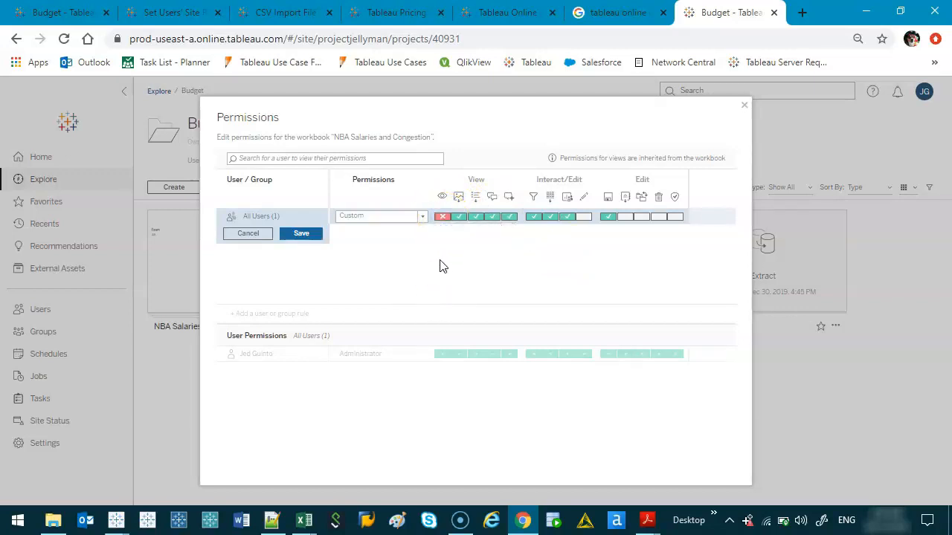
mouse_move(443, 217)
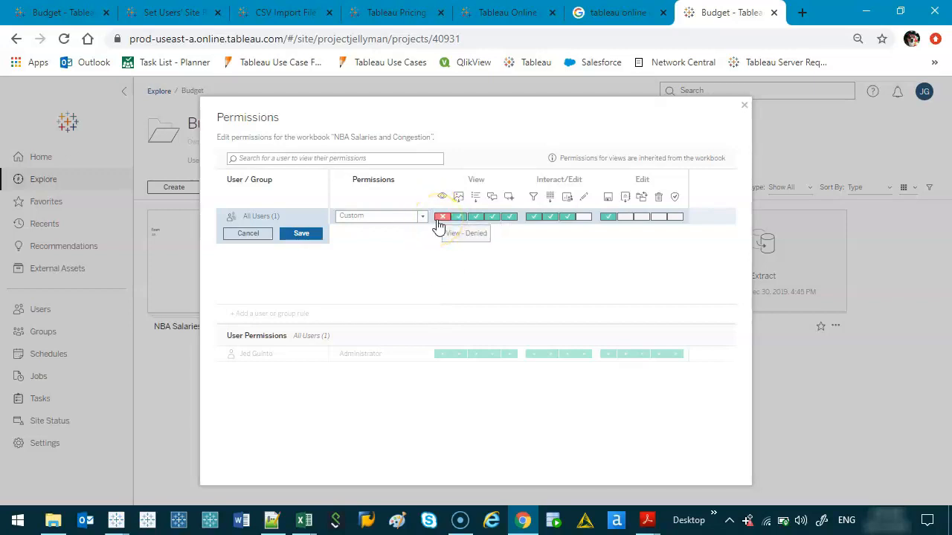
left_click(443, 217)
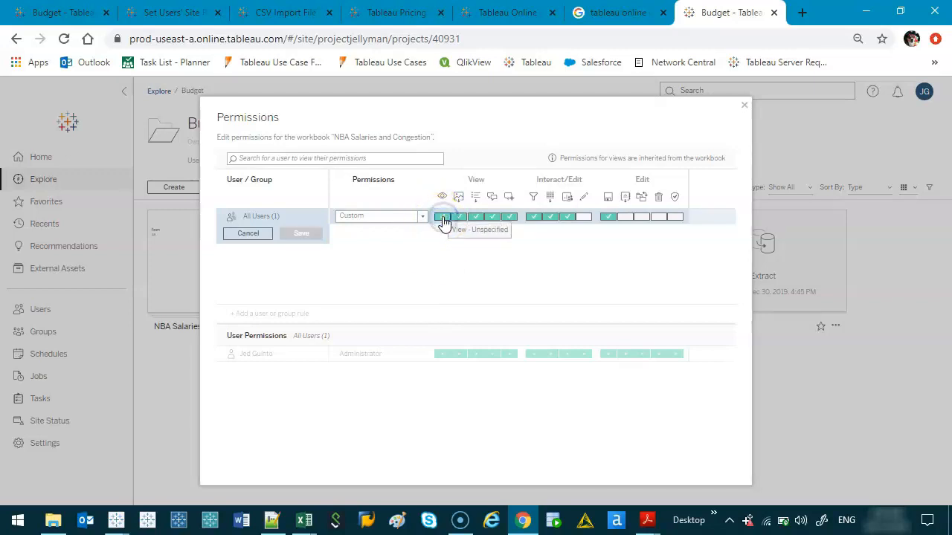
mouse_move(435, 241)
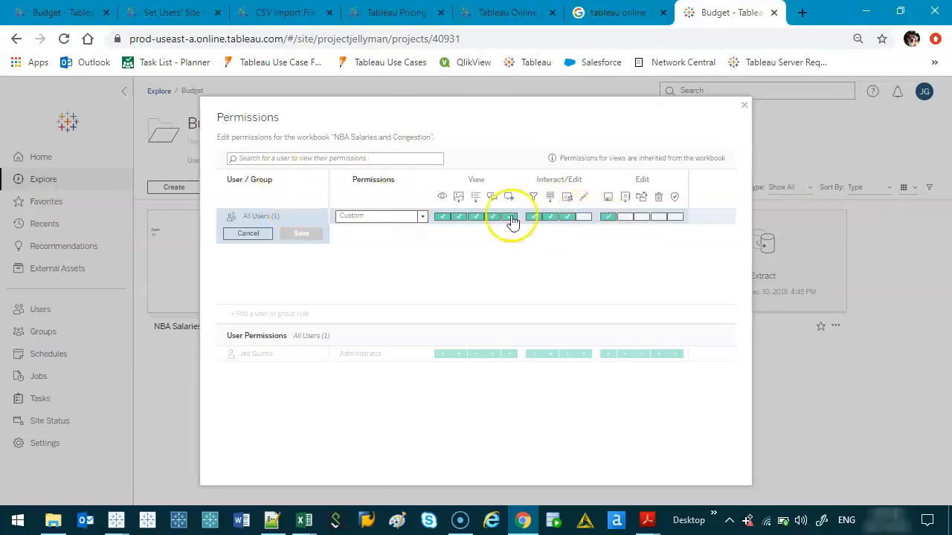
left_click(645, 218)
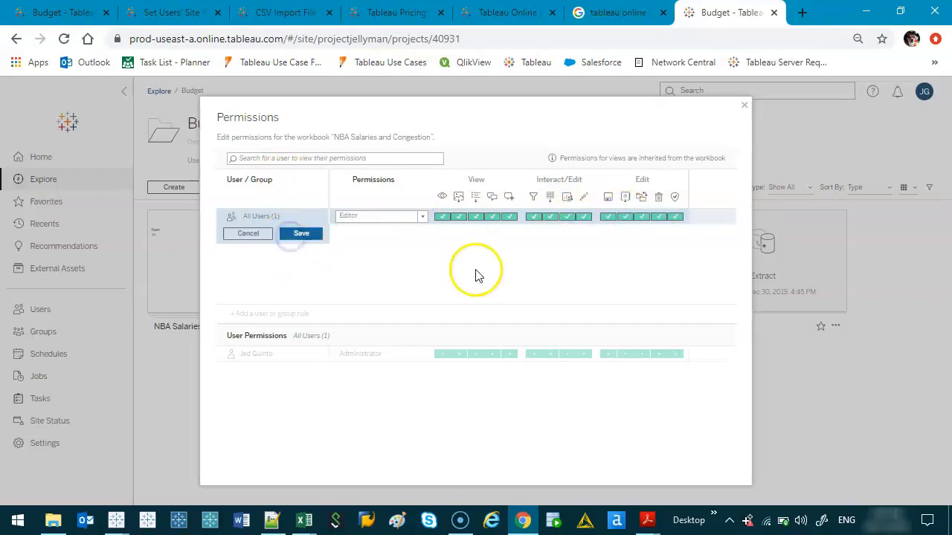
left_click(300, 232)
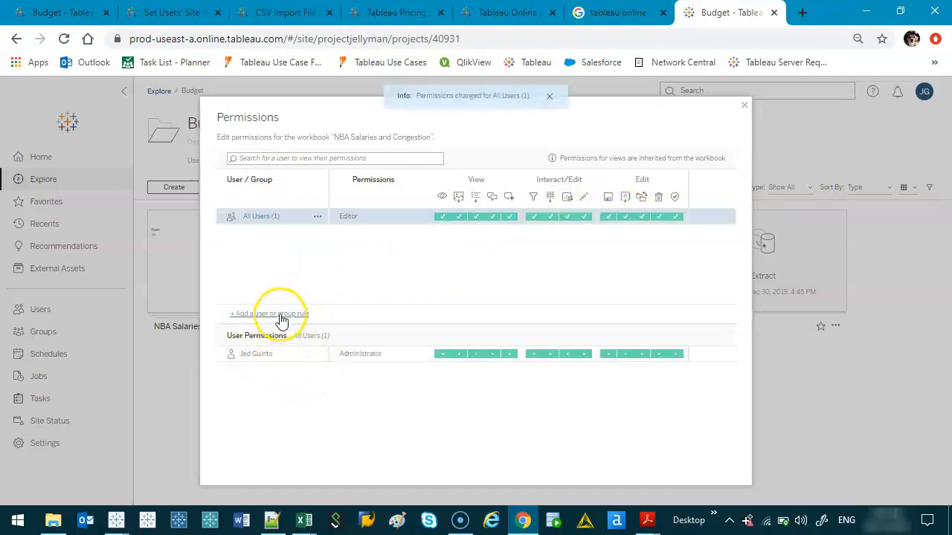
- Draft a permission rule for the individual user, then cancel it unsaved
left_click(267, 312)
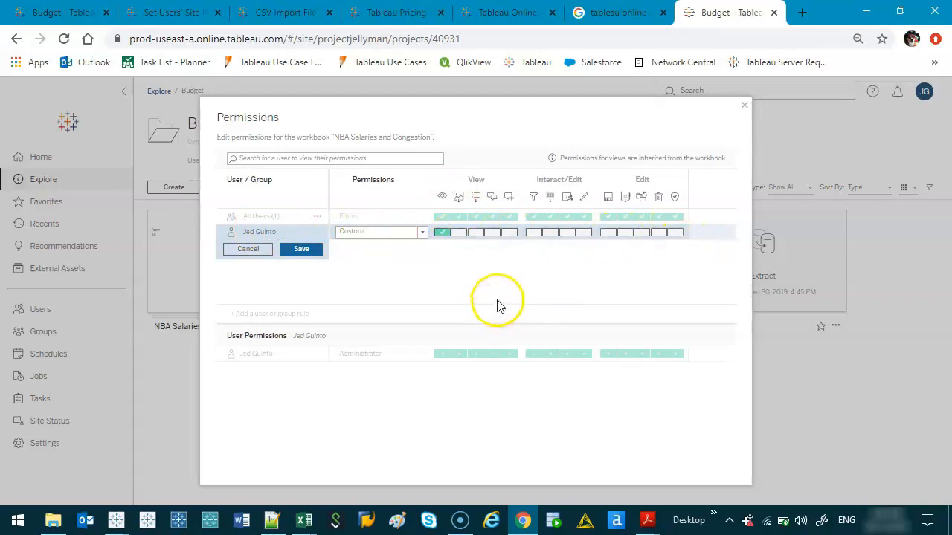
mouse_move(566, 232)
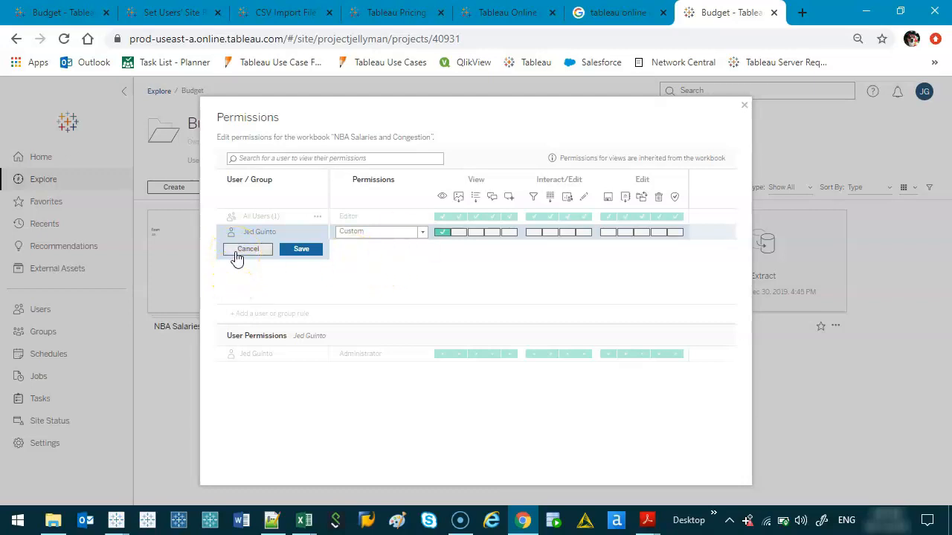
mouse_move(238, 256)
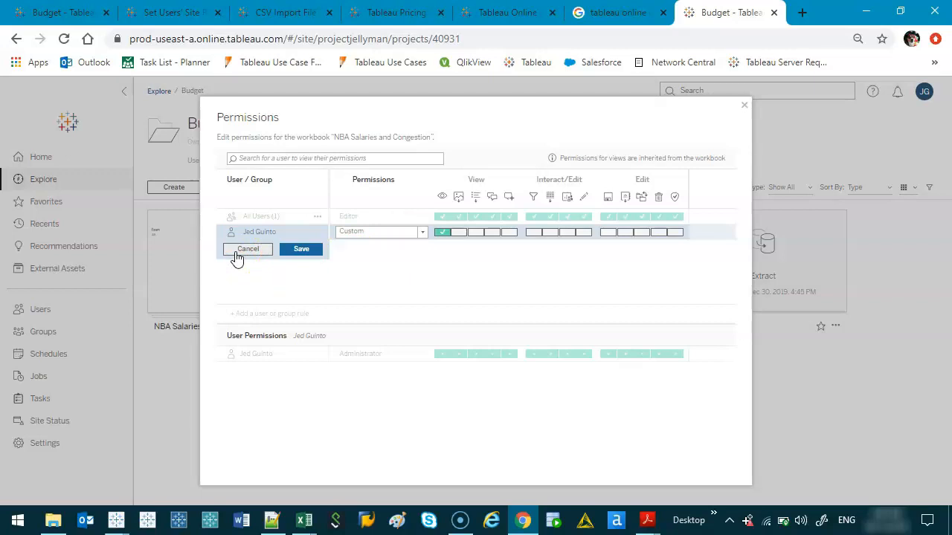
left_click(247, 249)
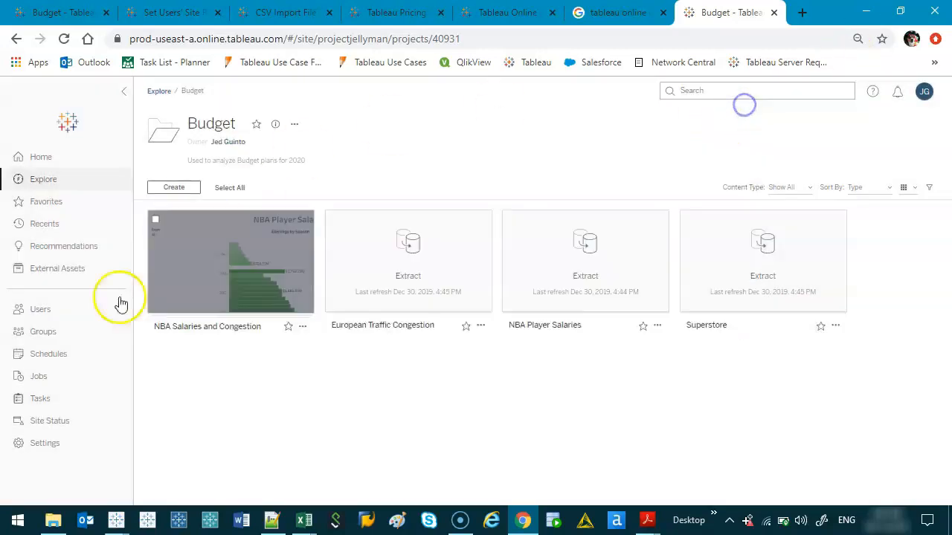
mouse_move(40, 309)
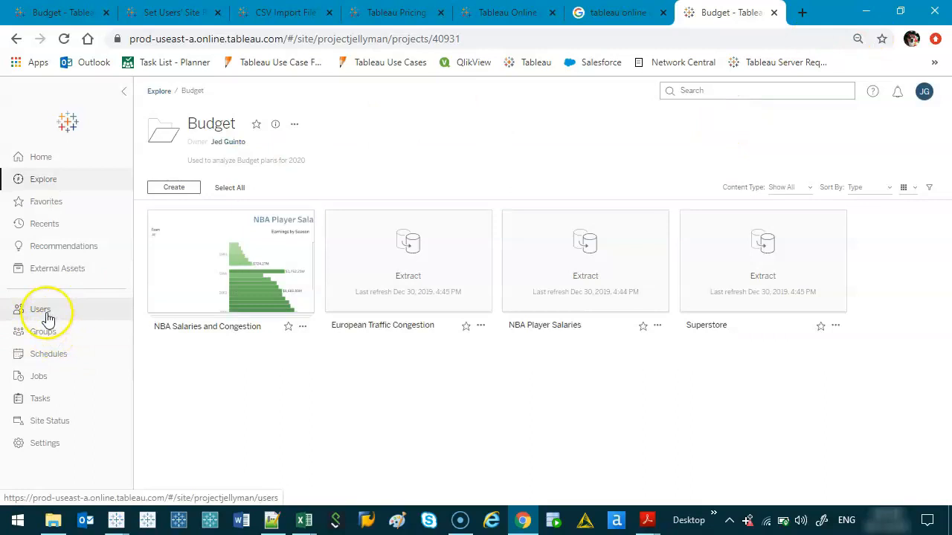
- Create the group Project KFC from the Groups list and view its members page
left_click(41, 332)
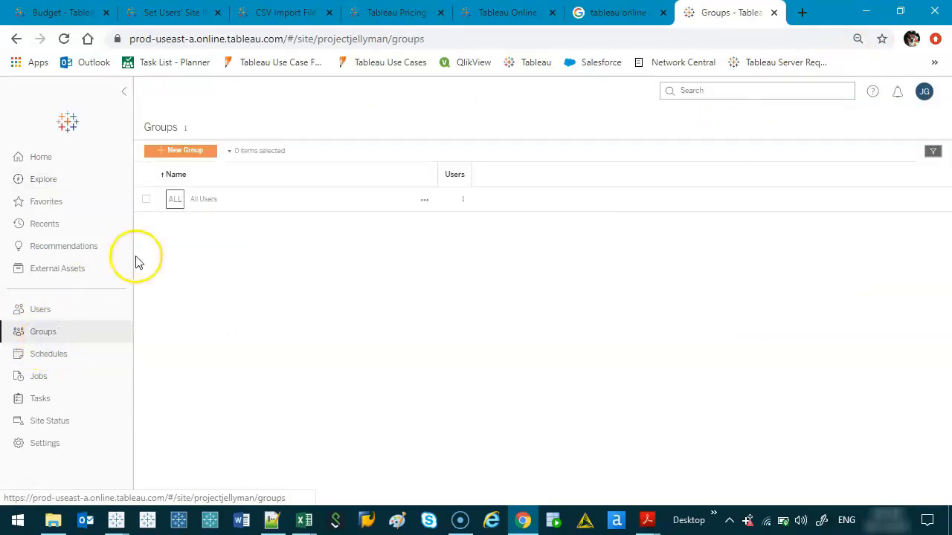
left_click(180, 150)
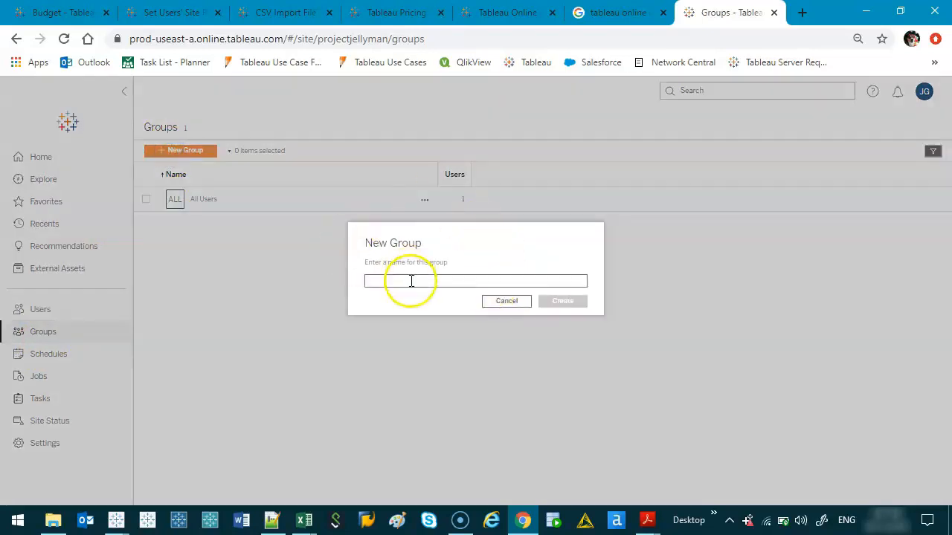
type("Project KFC")
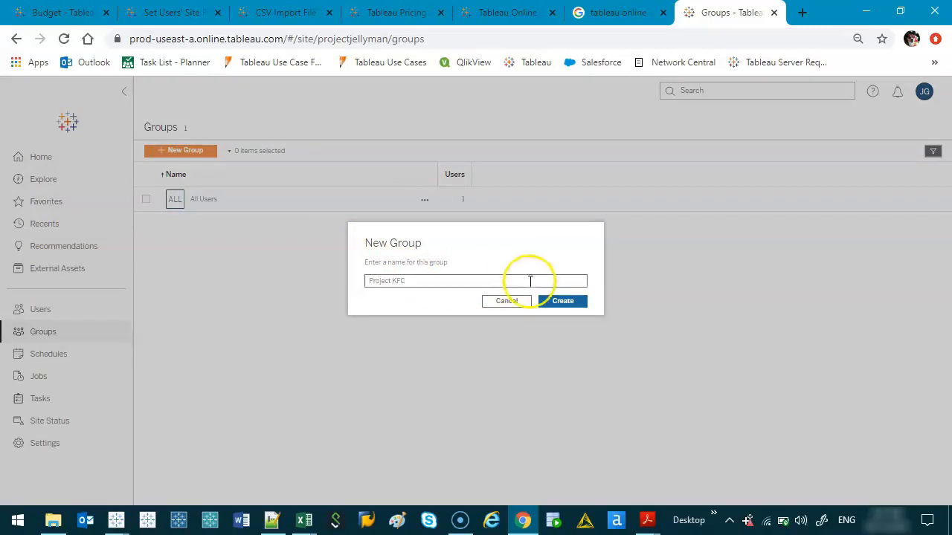
left_click(562, 300)
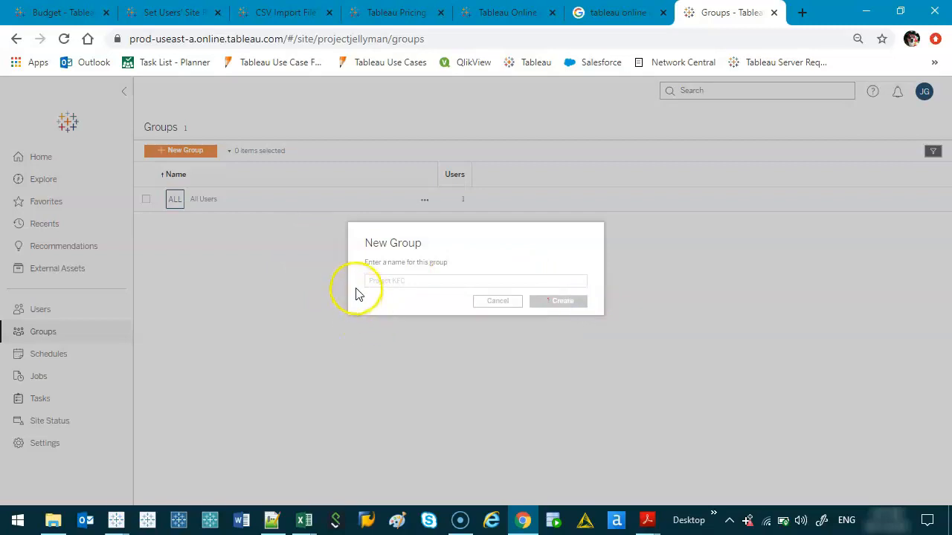
left_click(558, 300)
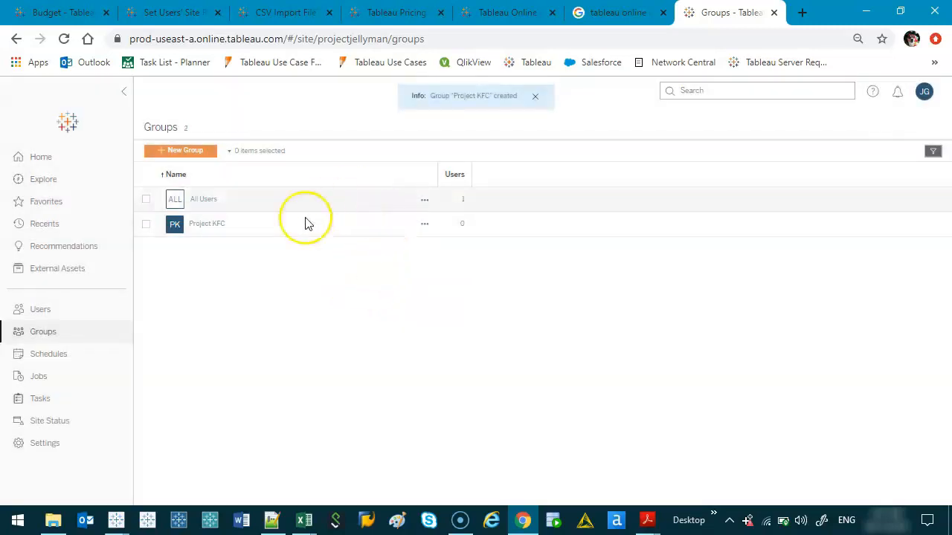
left_click(206, 224)
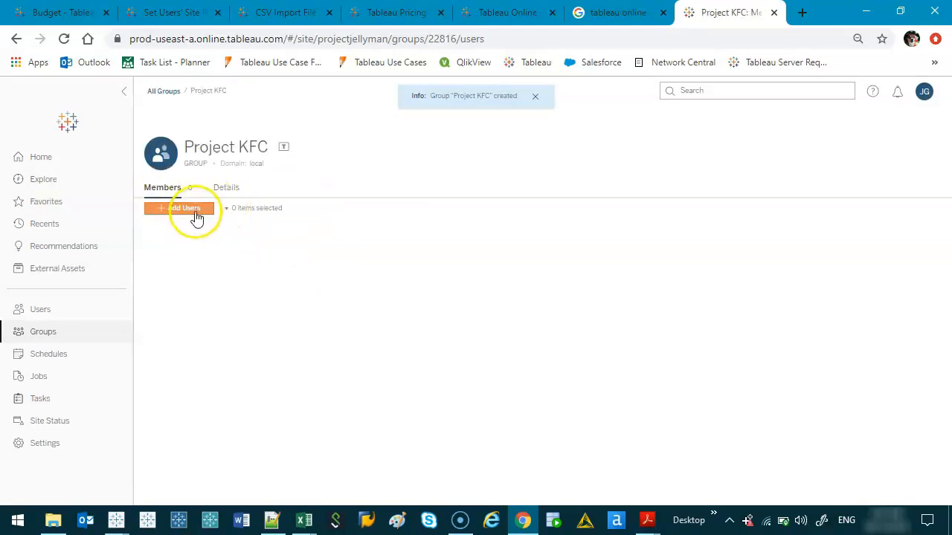
left_click(185, 208)
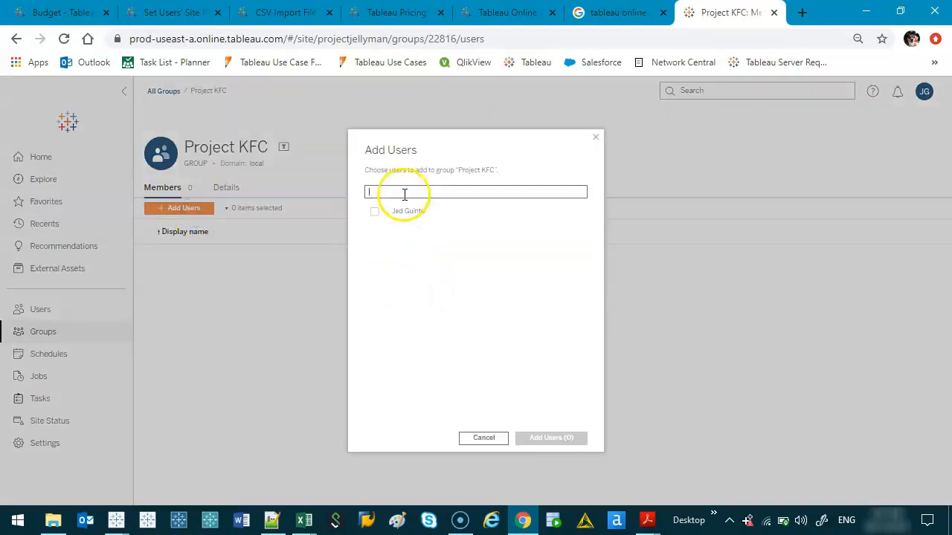
left_click(374, 211)
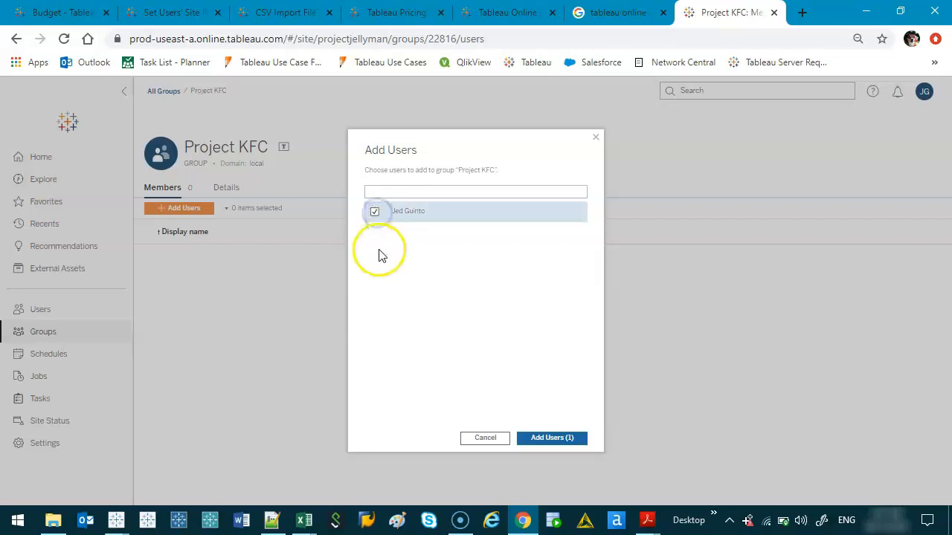
left_click(551, 437)
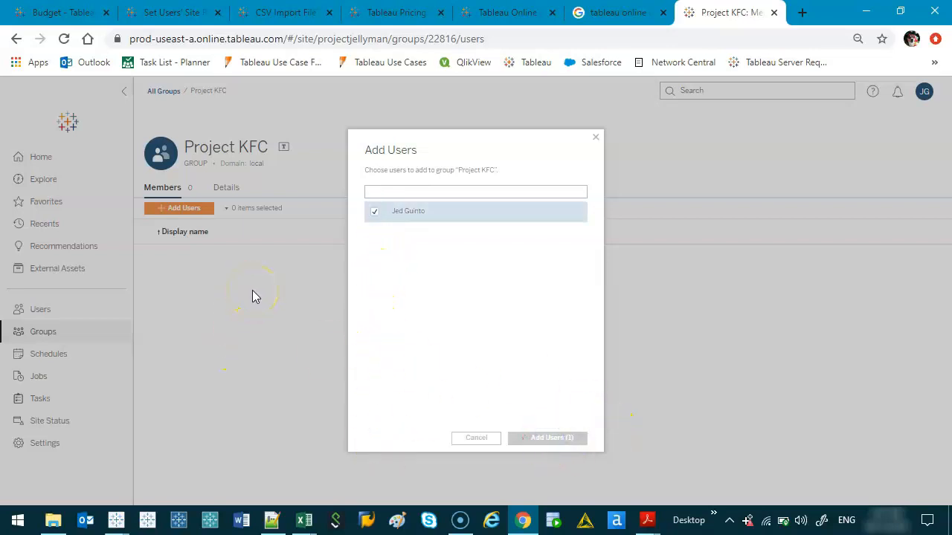
left_click(547, 438)
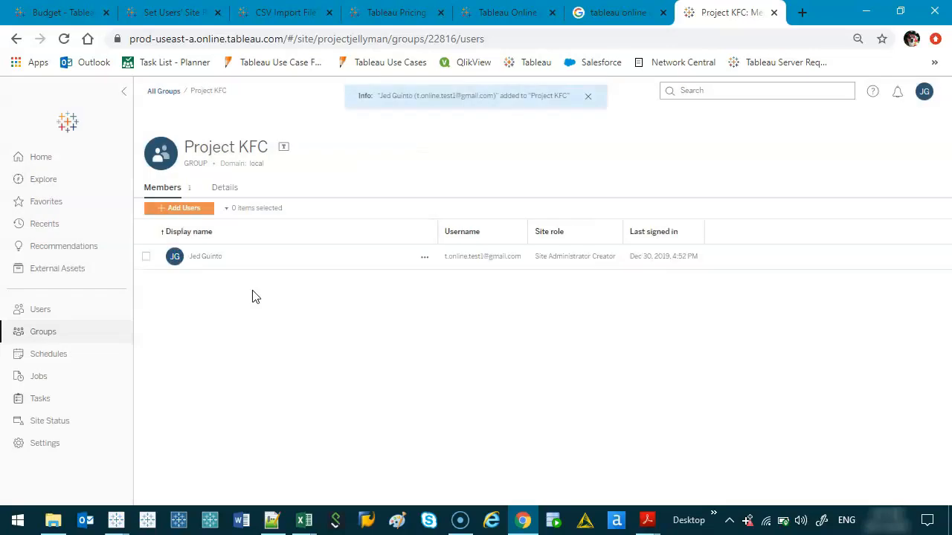